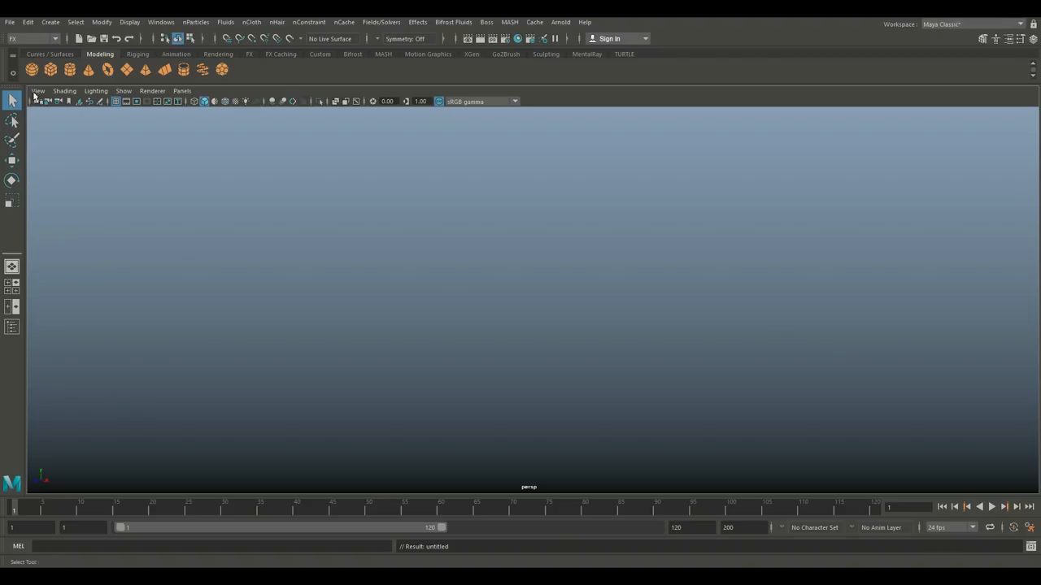
Step: Bring up the Polygon Gear creation options from the Create menu
click(49, 23)
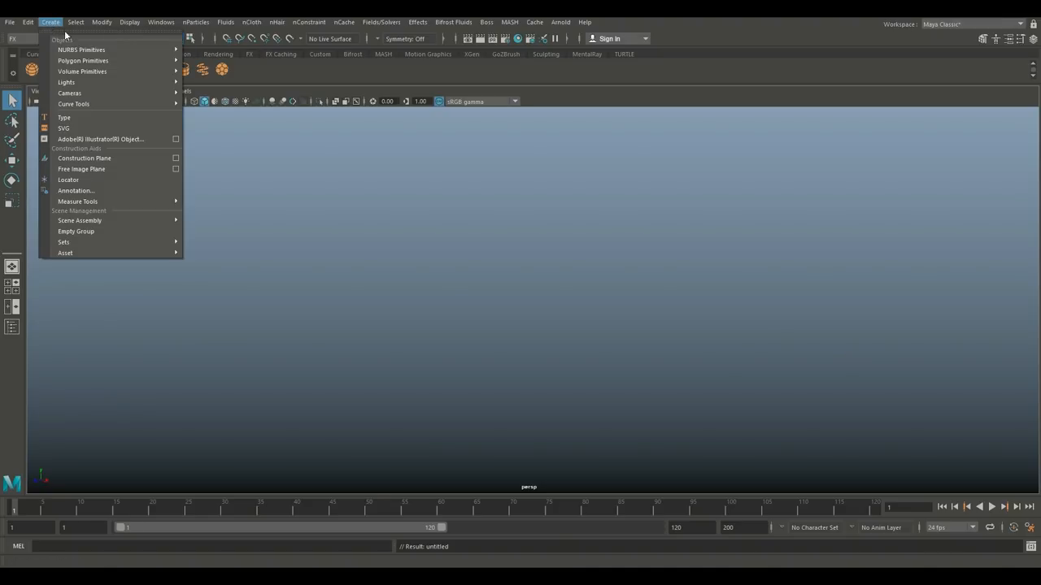
mouse_move(81, 60)
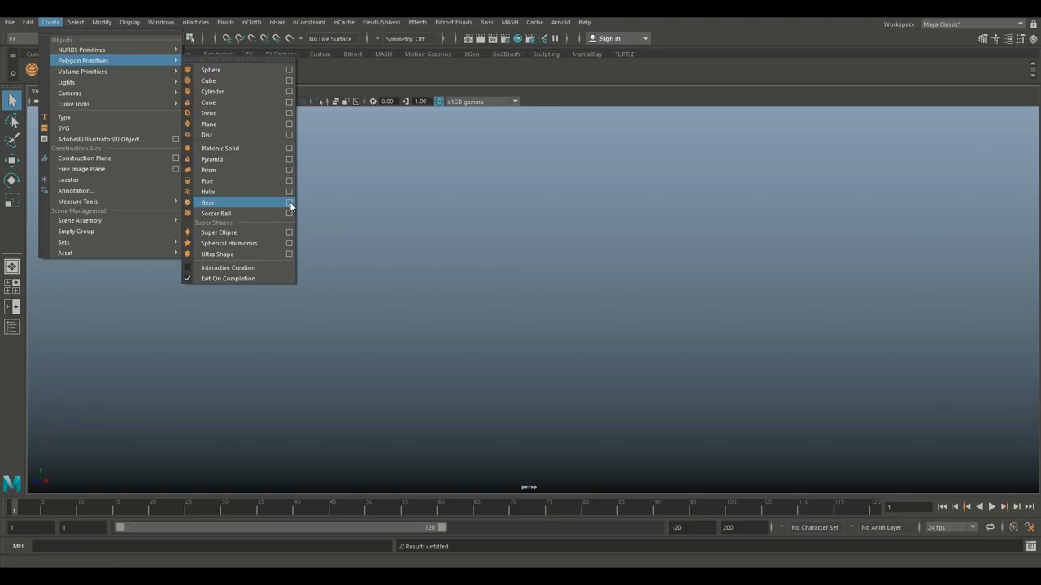
click(290, 202)
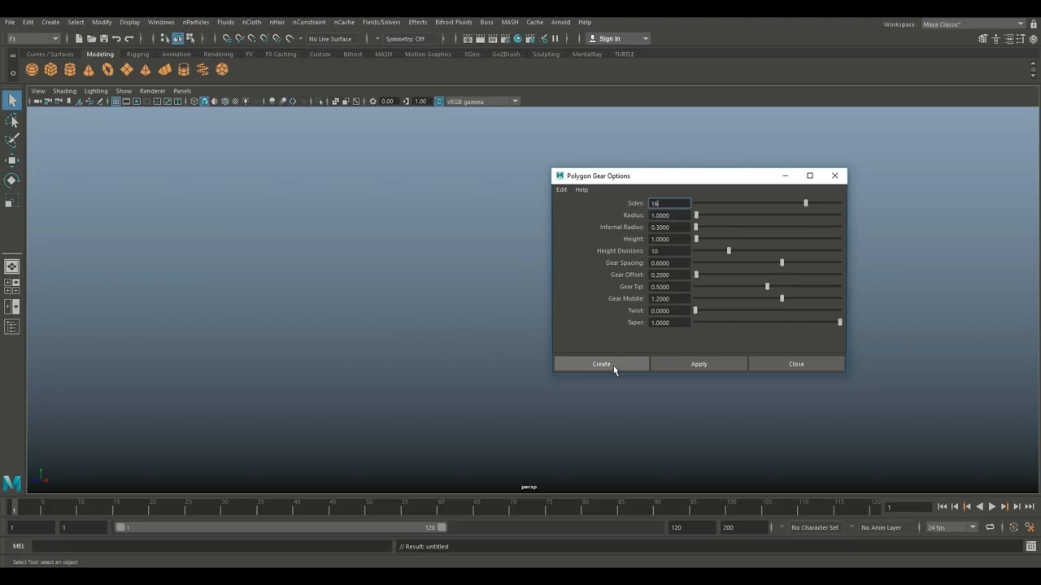
mouse_move(566, 403)
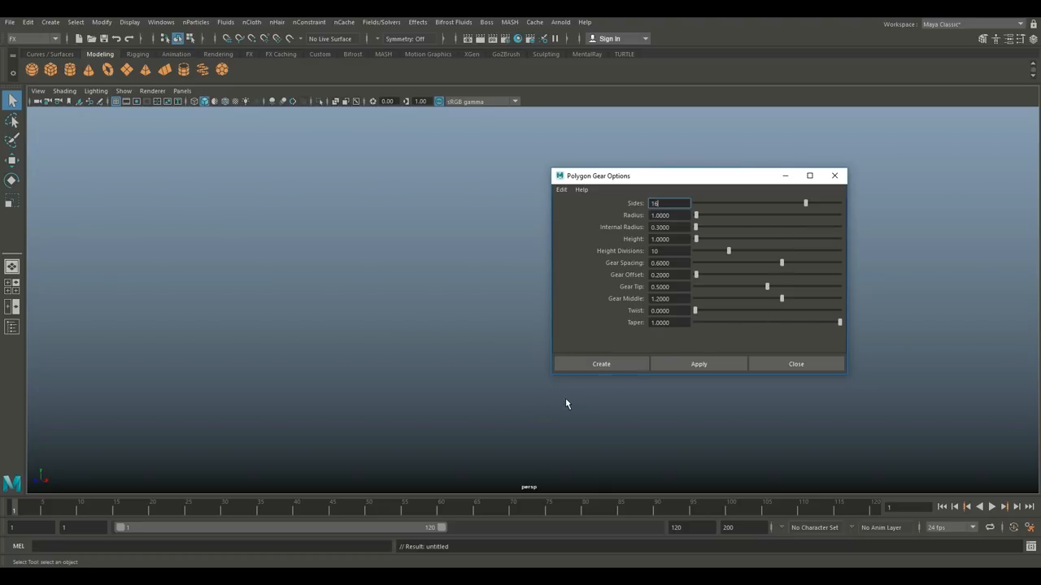
mouse_move(543, 403)
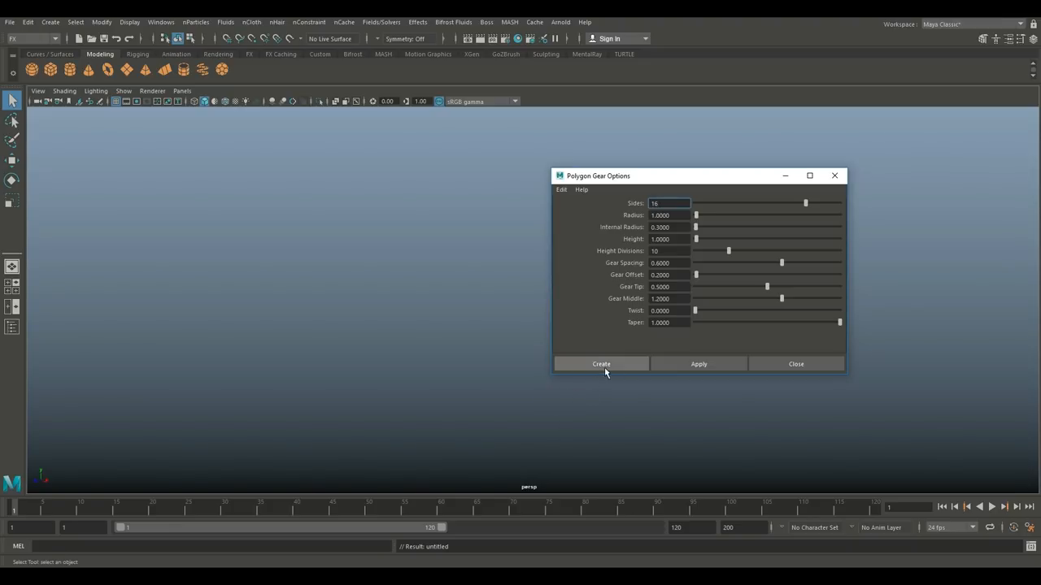
Step: Create the gear with the current settings and orbit around it in the viewport
click(602, 364)
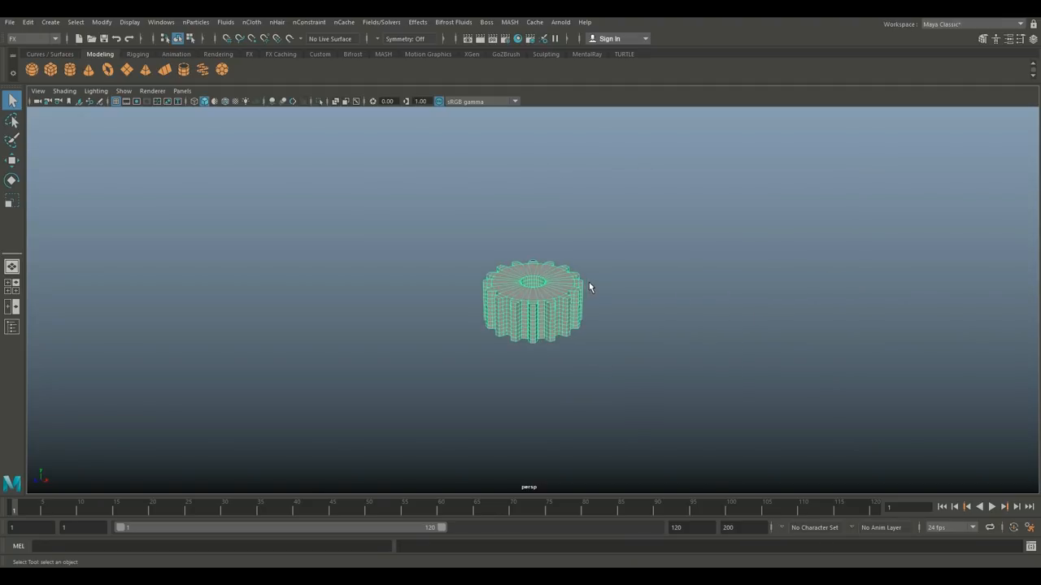
drag(590, 287, 659, 350)
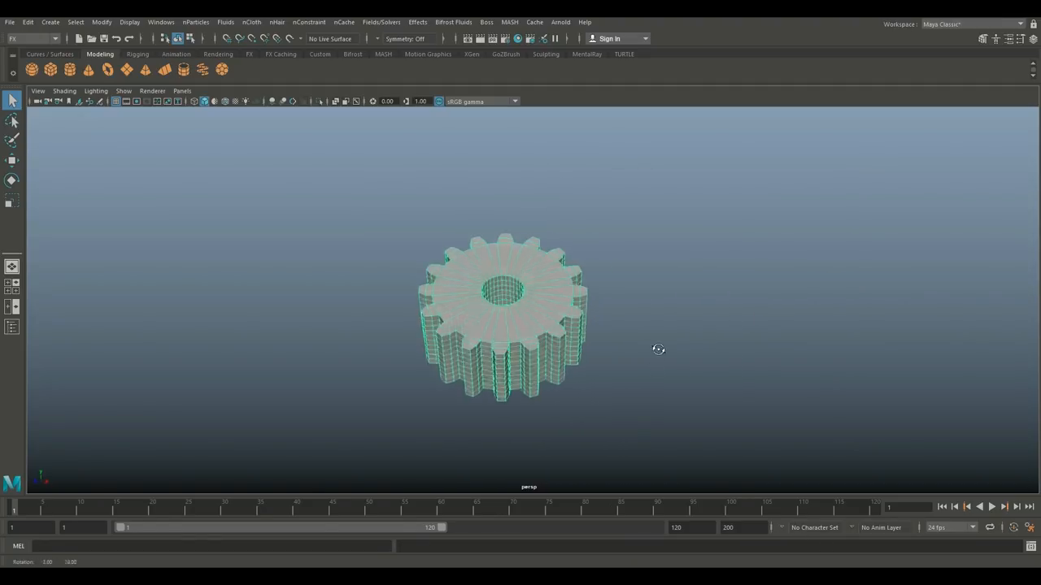
drag(659, 350, 672, 244)
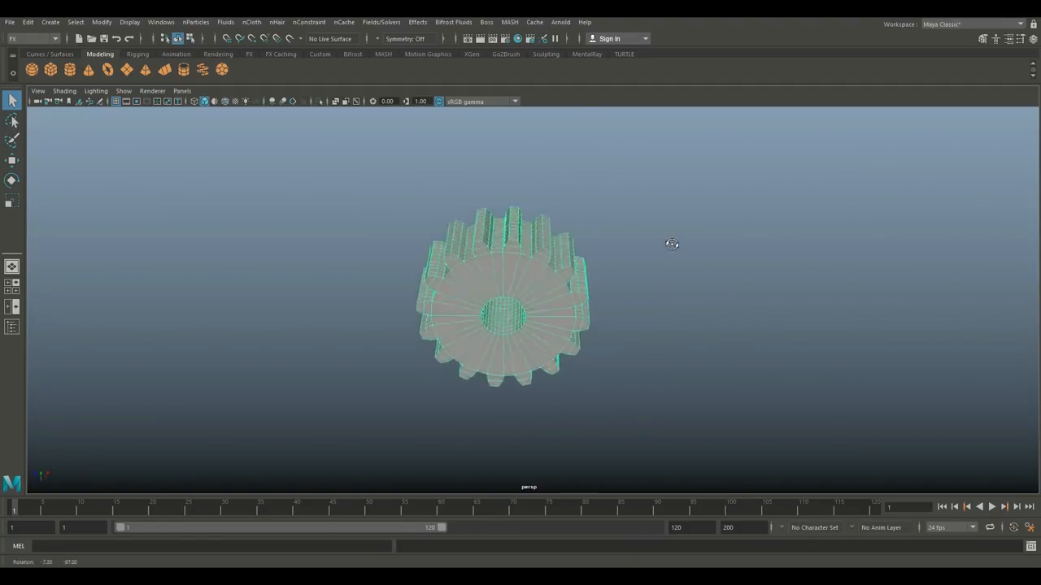
drag(672, 244, 623, 387)
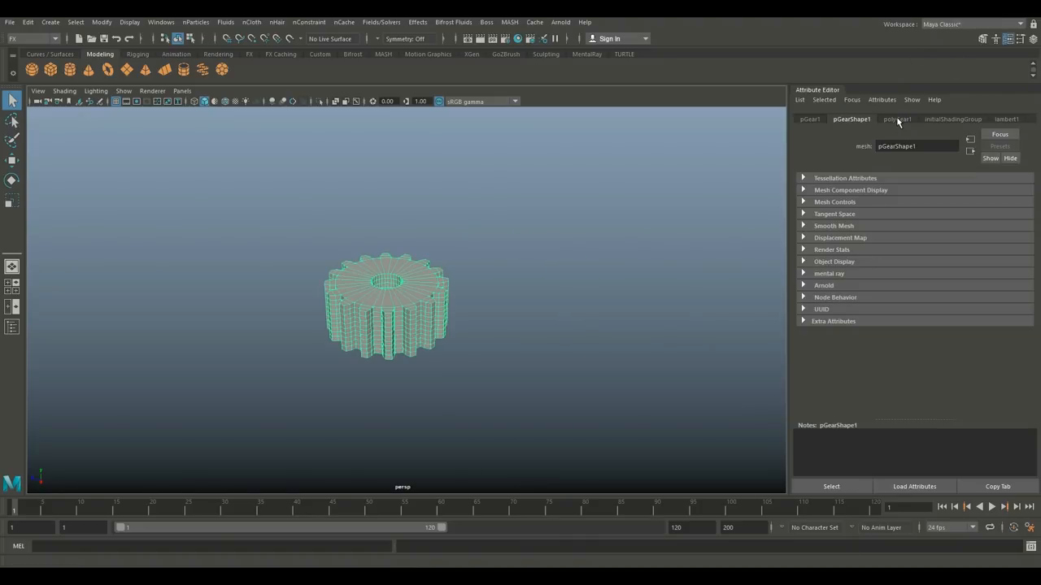
Step: In polyGear1 history, settle Sides on 12 teeth and enlarge Radius to 1.347
click(897, 119)
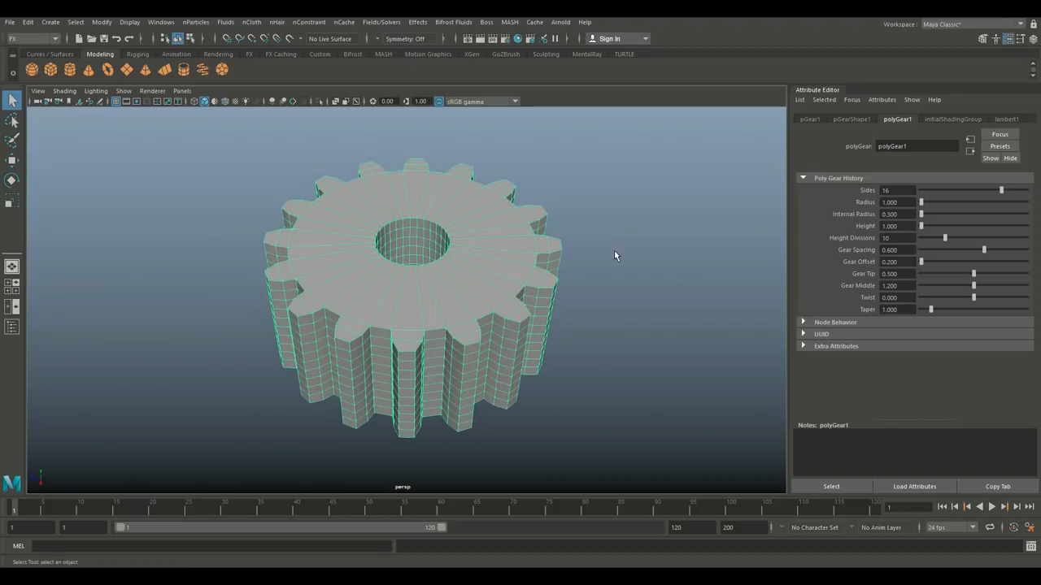
drag(976, 191, 1002, 191)
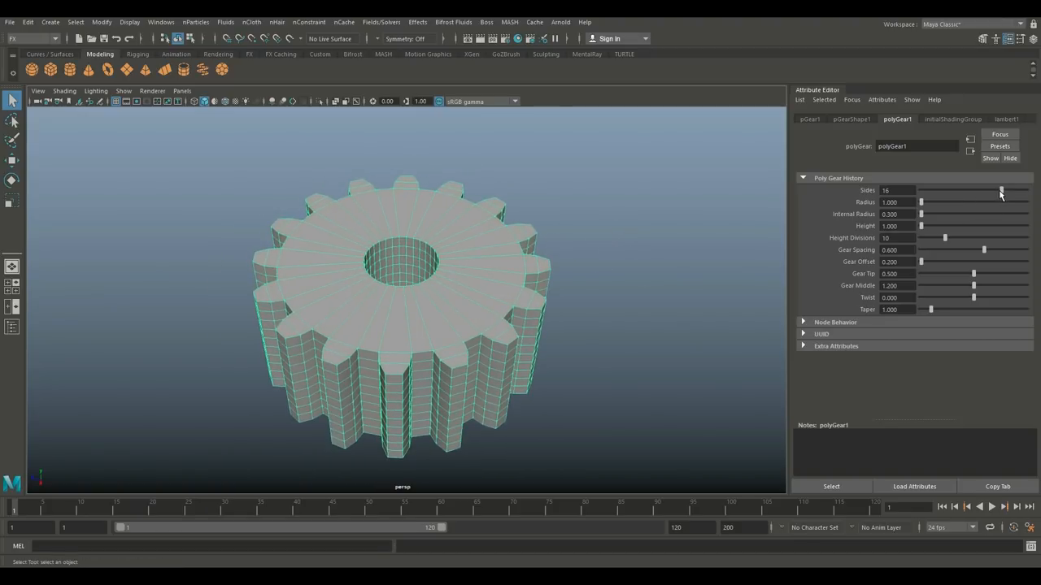
drag(1002, 190, 969, 191)
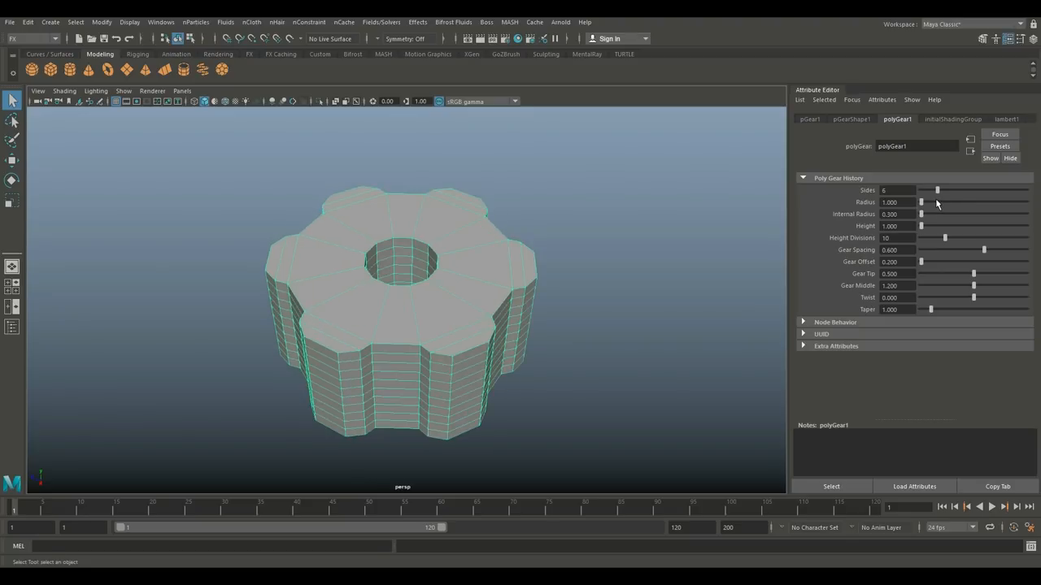
drag(936, 190, 1015, 190)
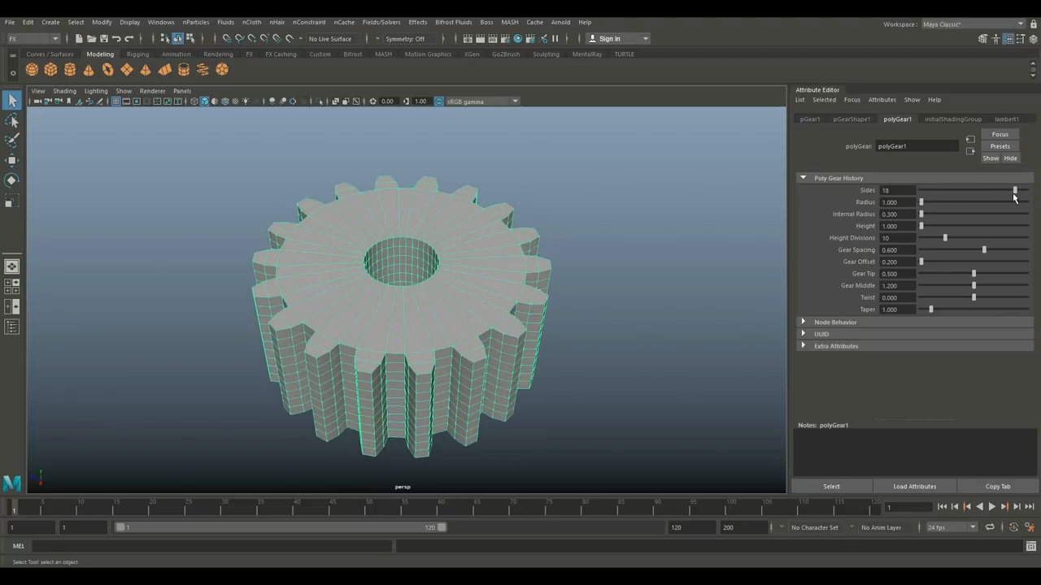
drag(1014, 191, 975, 190)
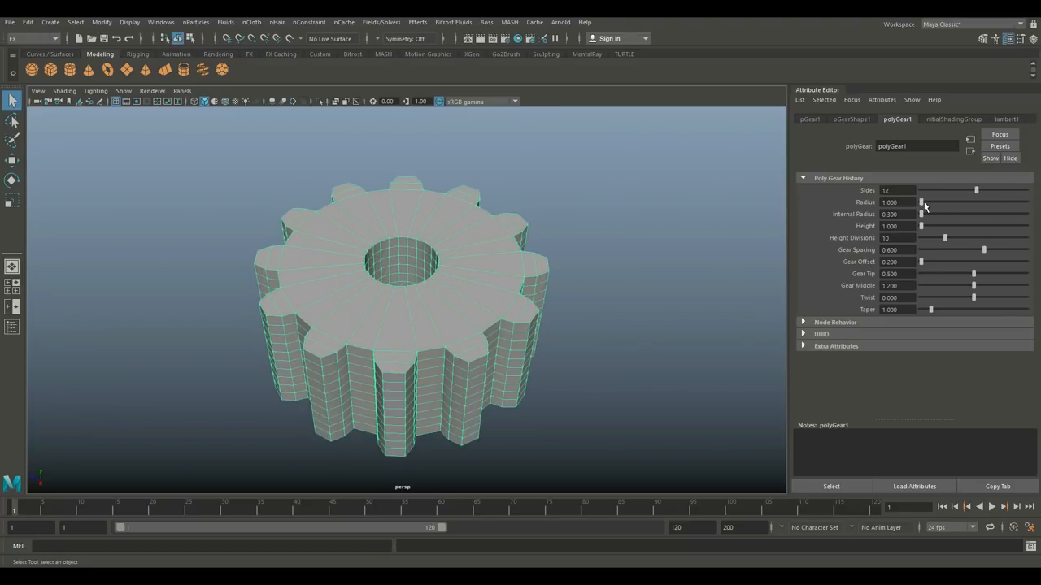
drag(923, 202, 943, 202)
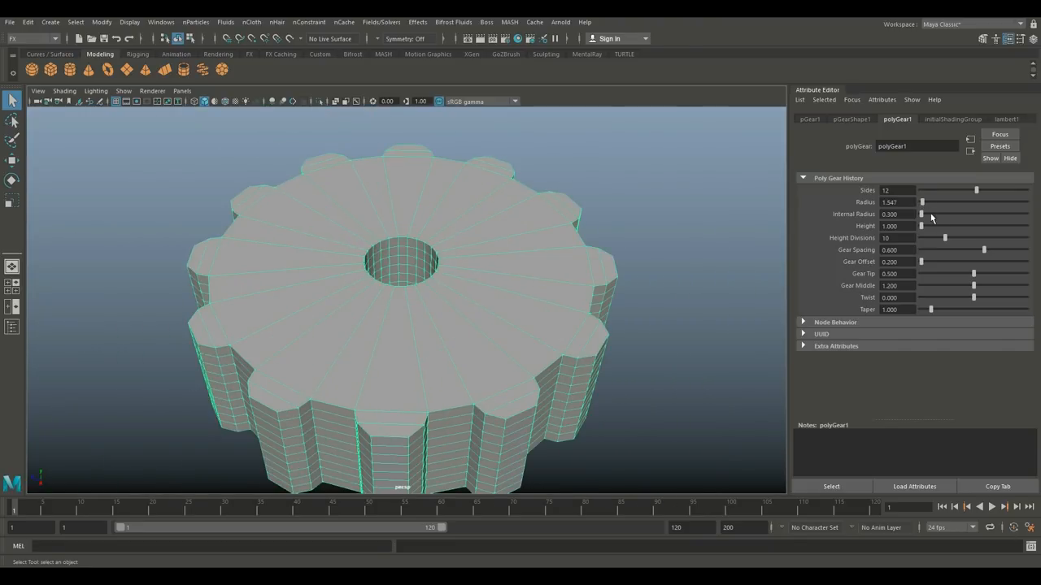
mouse_move(413, 266)
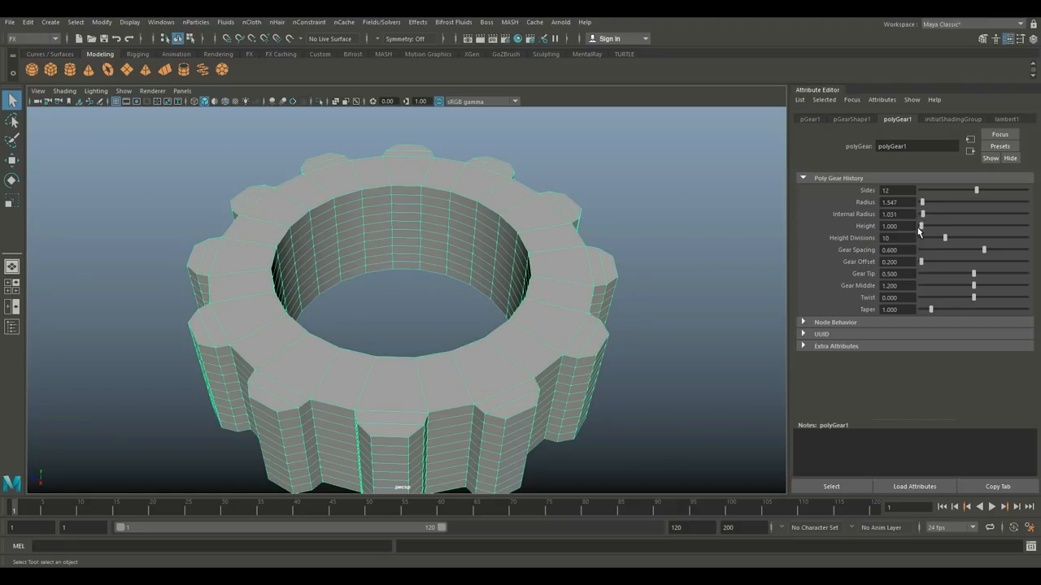
Step: Halve the gear height and reduce Gear Spacing to about 0.294 for narrower teeth
drag(920, 226, 920, 226)
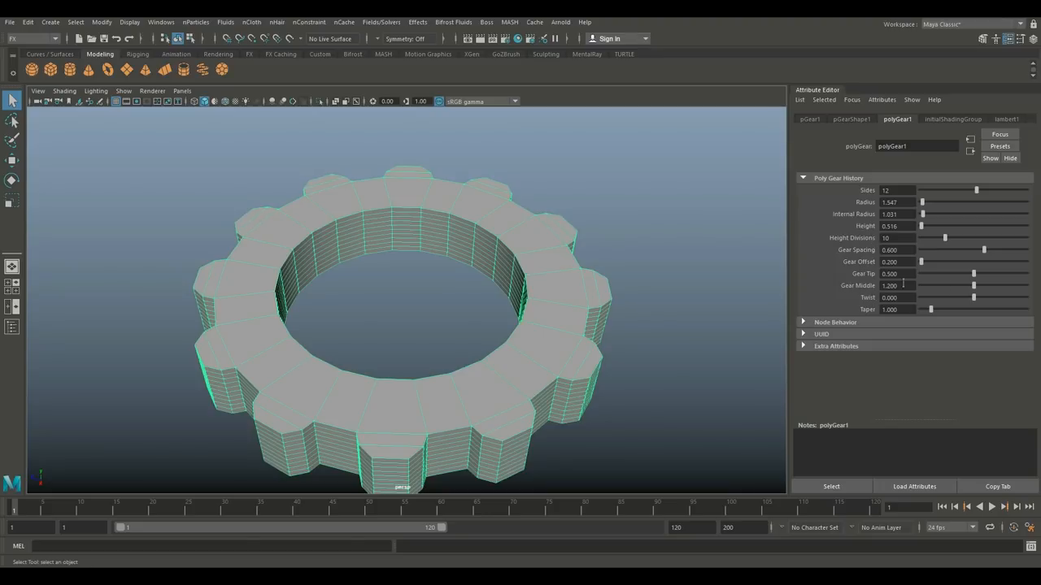
drag(983, 250, 973, 251)
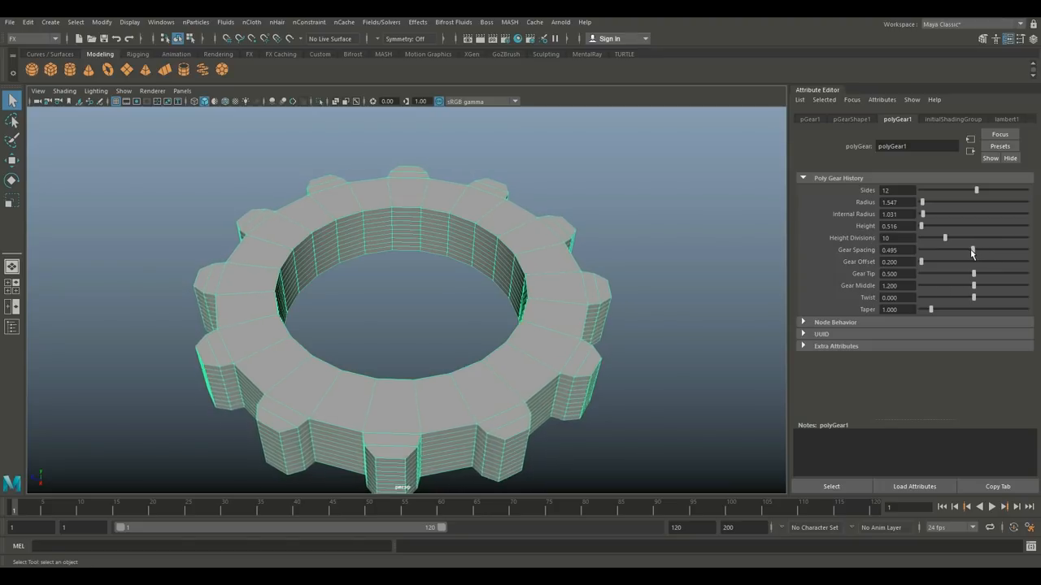
drag(972, 250, 989, 251)
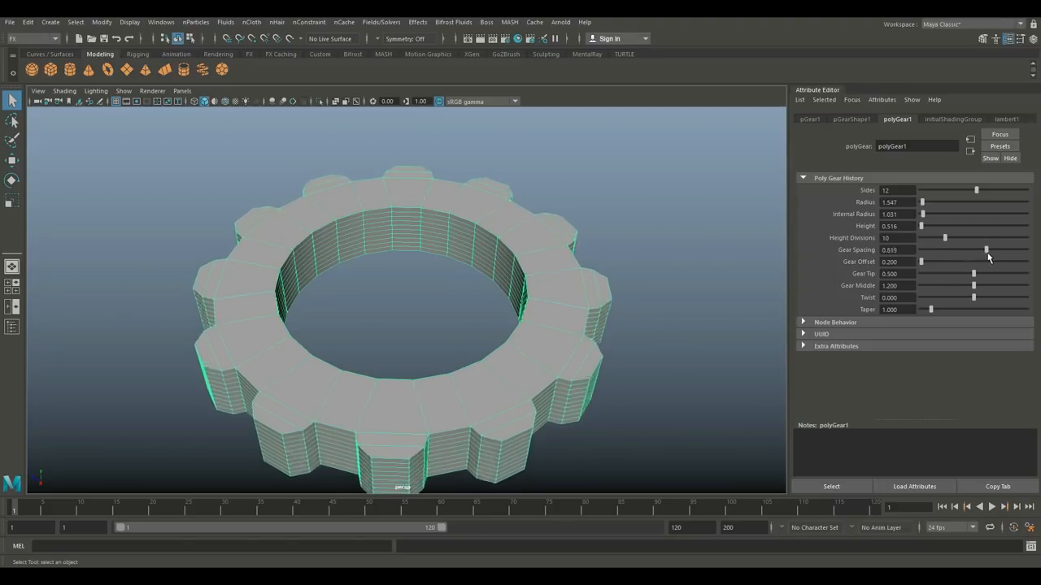
drag(985, 251, 962, 250)
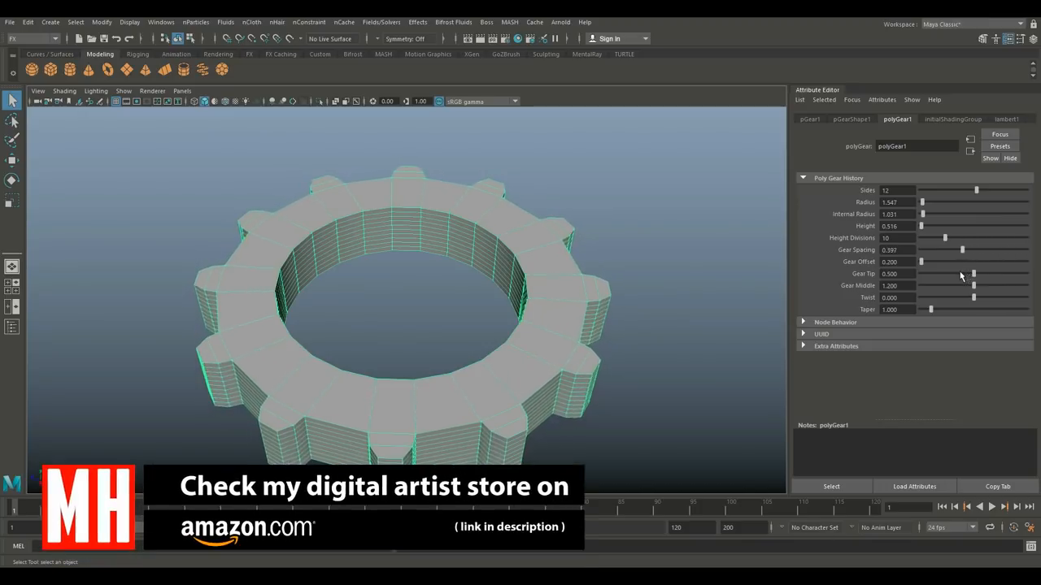
drag(963, 250, 997, 250)
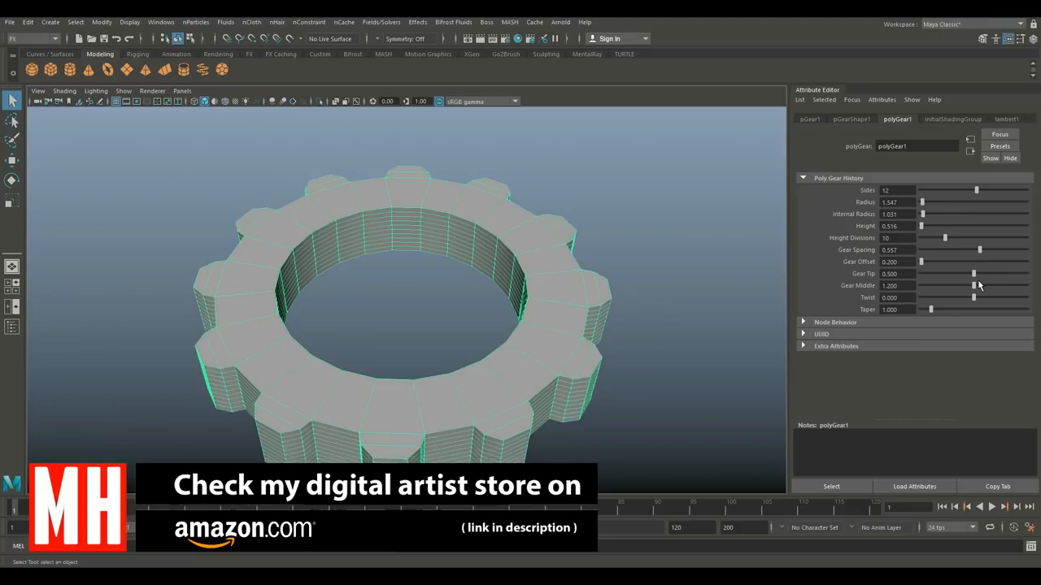
drag(979, 250, 956, 250)
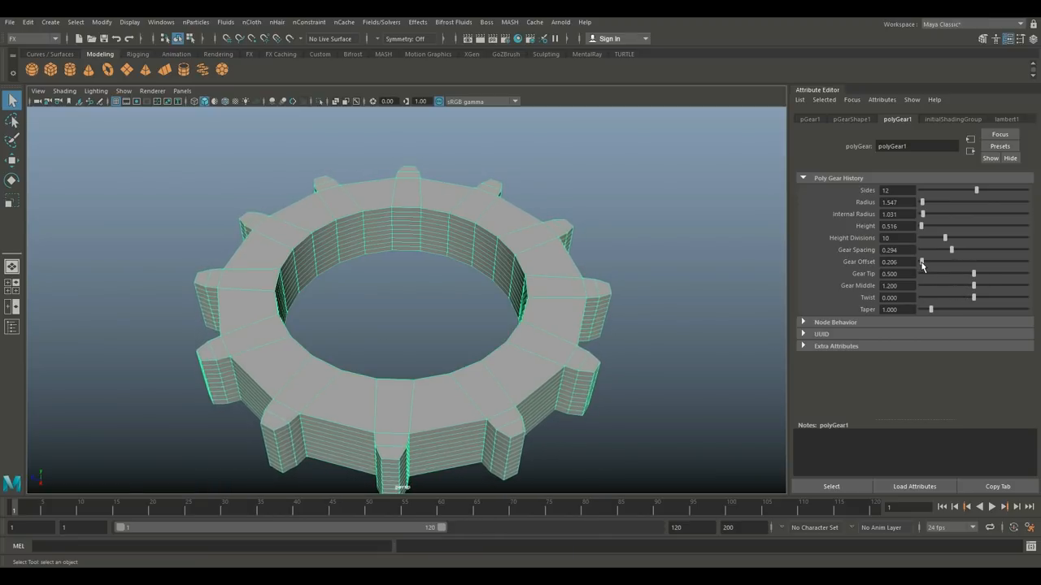
Step: Push the teeth outward with Gear Offset, then return it to its earlier value
drag(922, 261, 927, 260)
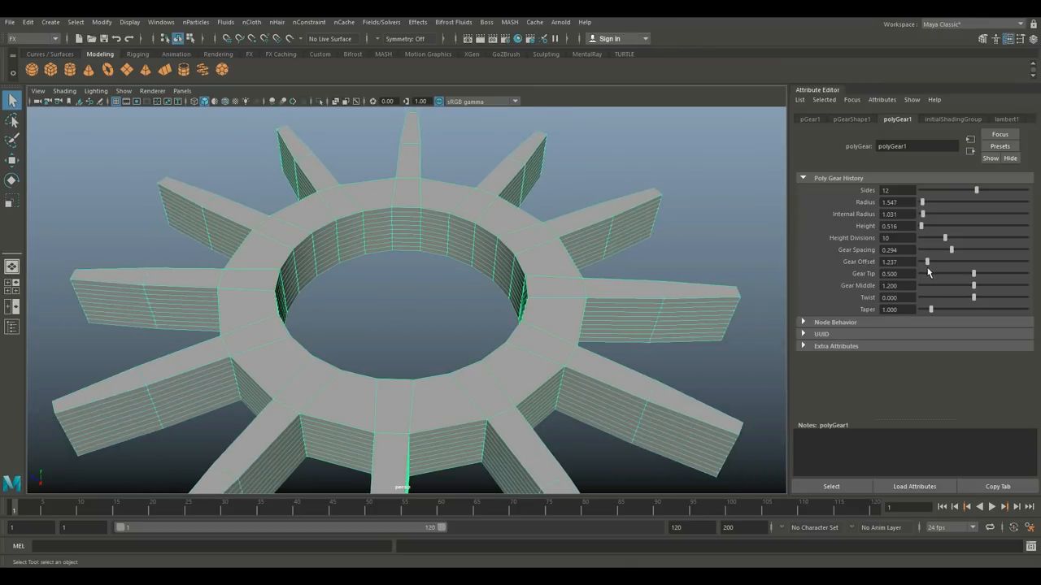
drag(952, 260, 925, 260)
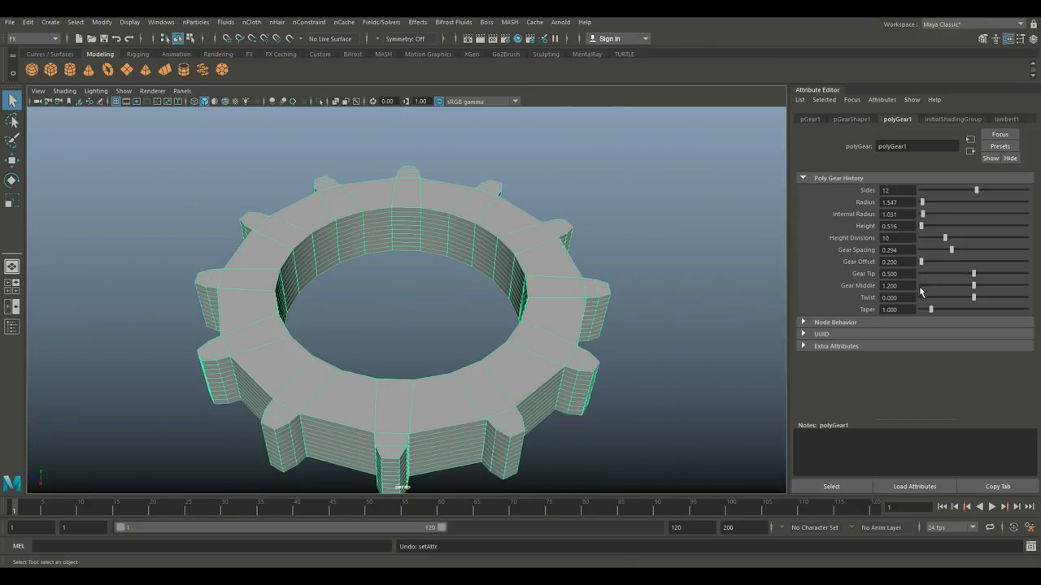
Step: Adjust Gear Tip and Gear Middle widths, then raise Height to about 1.945
drag(972, 273, 976, 273)
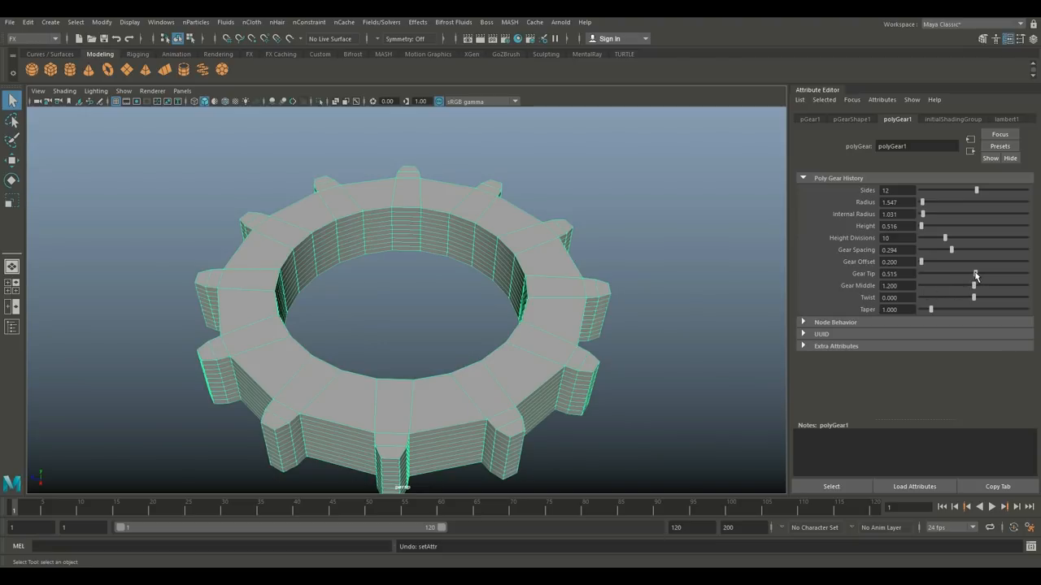
drag(973, 273, 956, 274)
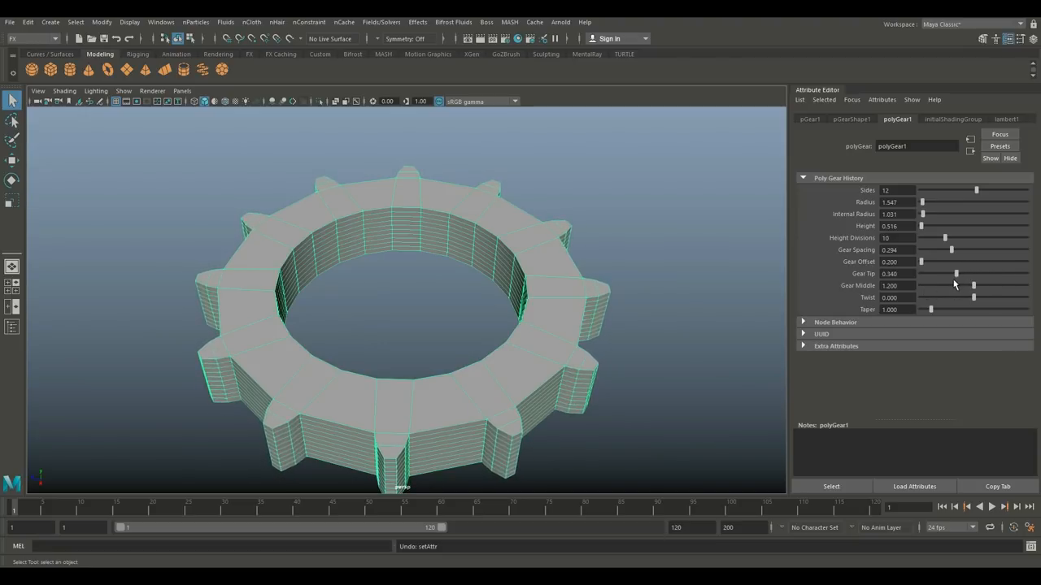
drag(956, 273, 969, 273)
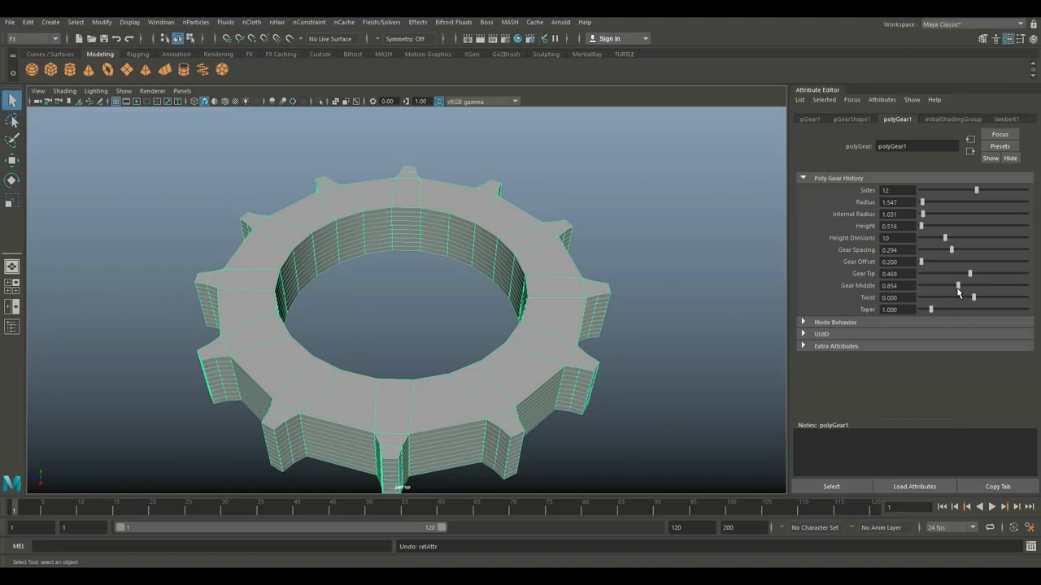
drag(958, 286, 969, 286)
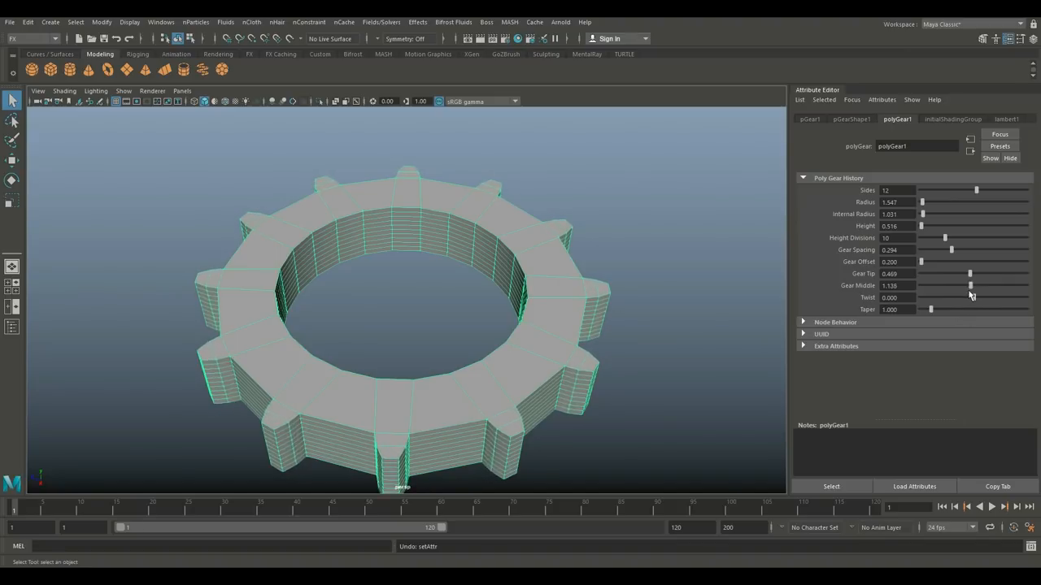
drag(969, 286, 963, 286)
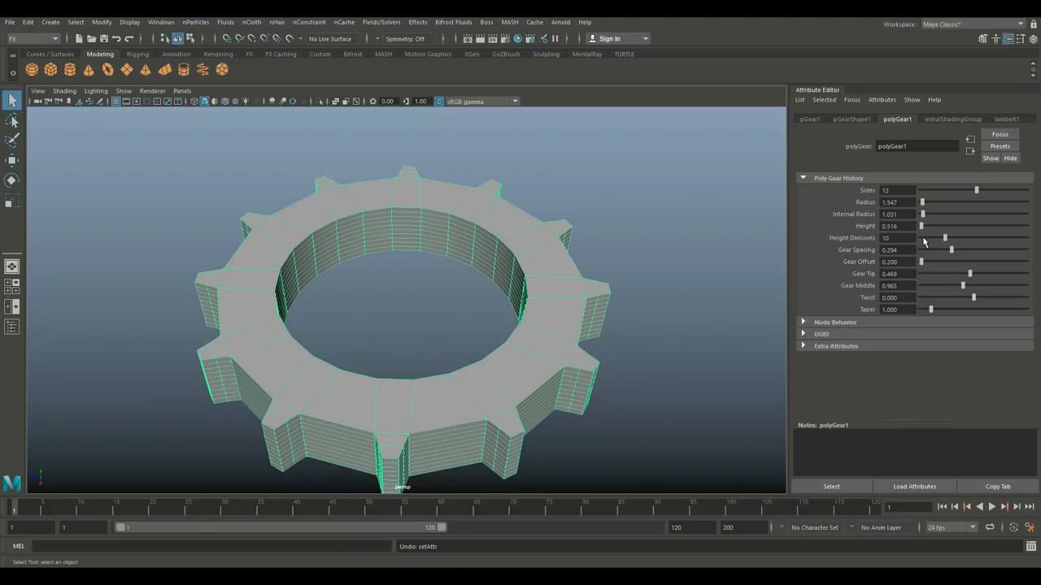
drag(921, 226, 935, 226)
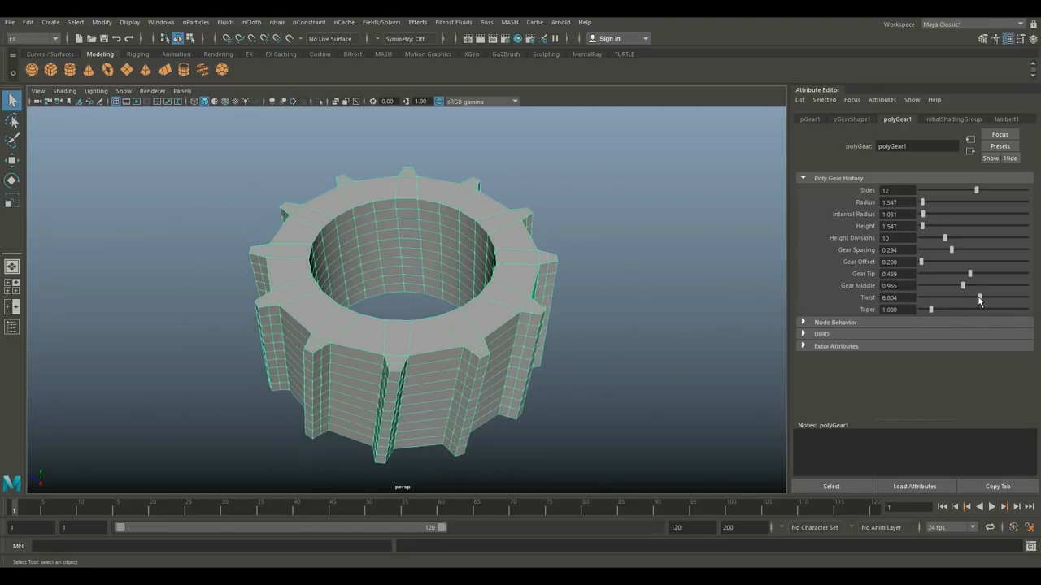
Step: Apply a Twist of about 15.67 so the teeth spiral, and orbit to view the helix
drag(963, 298, 995, 298)
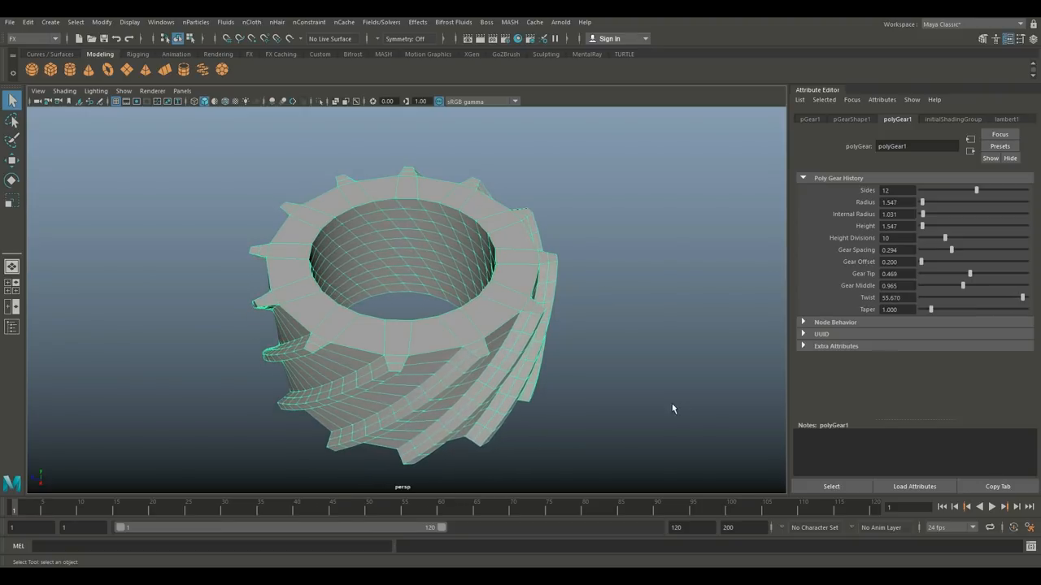
drag(673, 410, 632, 377)
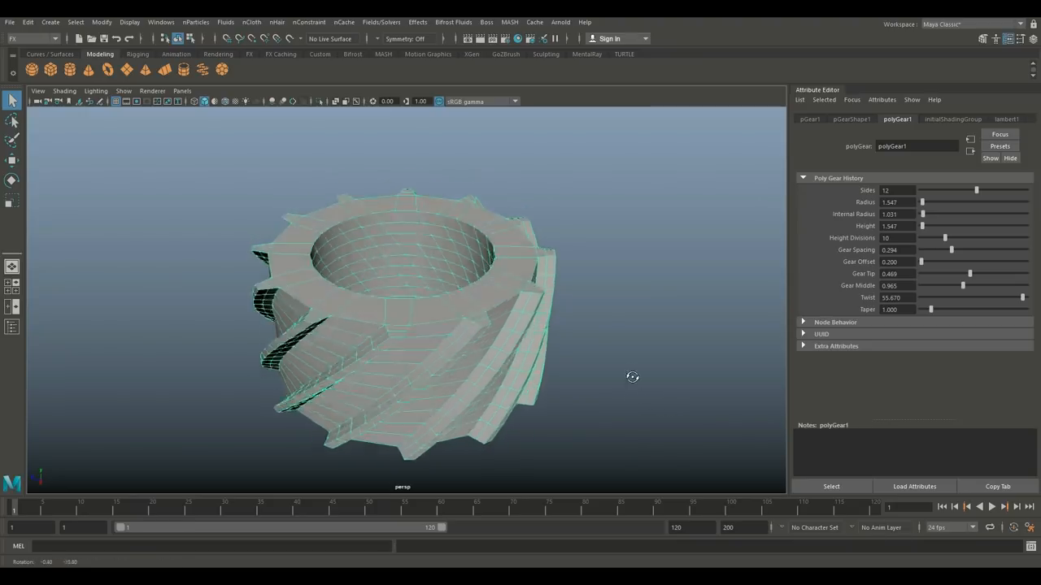
drag(633, 377, 584, 403)
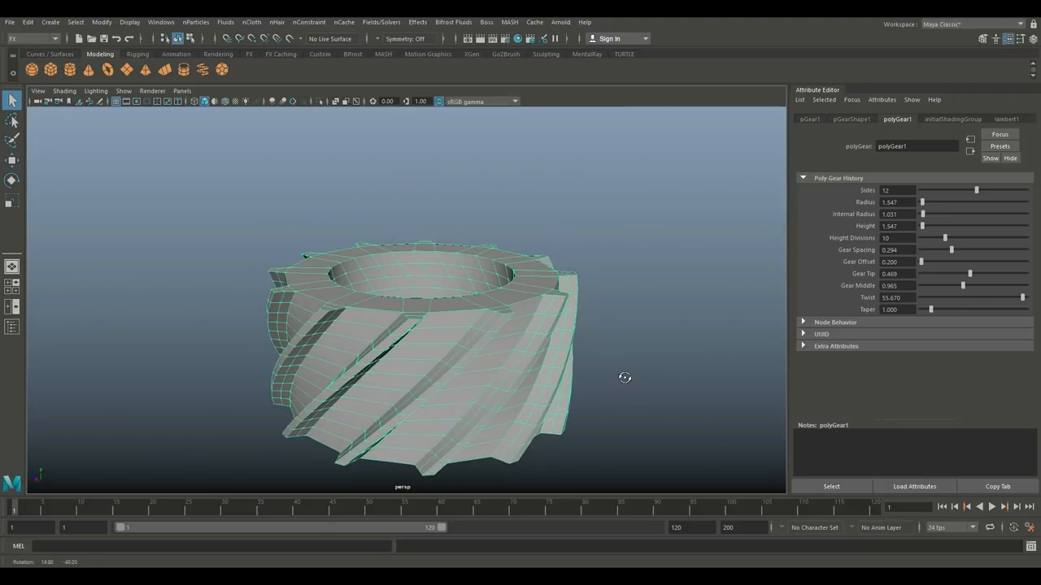
drag(625, 377, 627, 383)
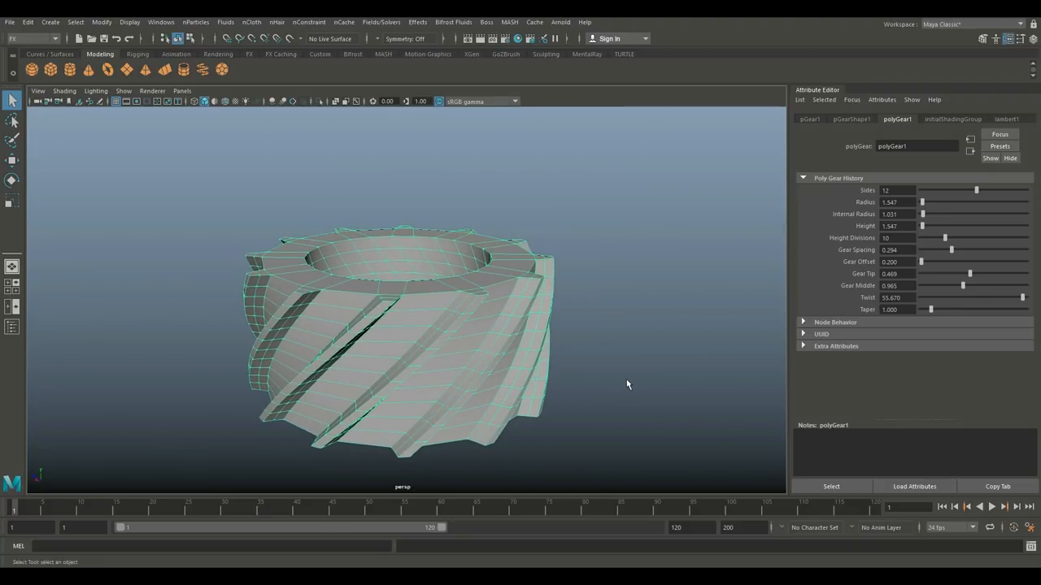
Step: Raise Taper to about 1.591 so the gear narrows toward its top
drag(930, 309, 933, 309)
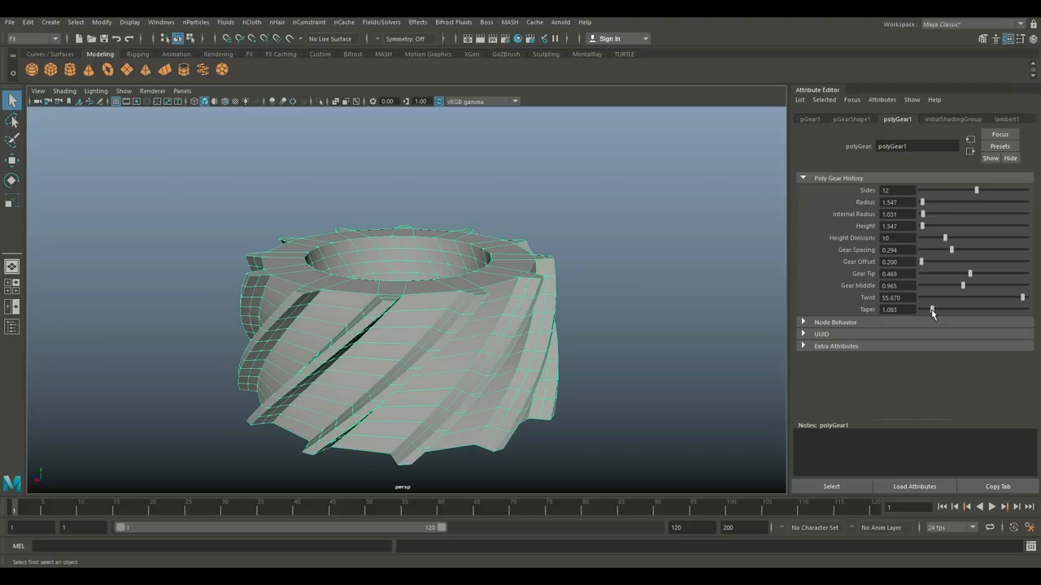
drag(933, 309, 937, 309)
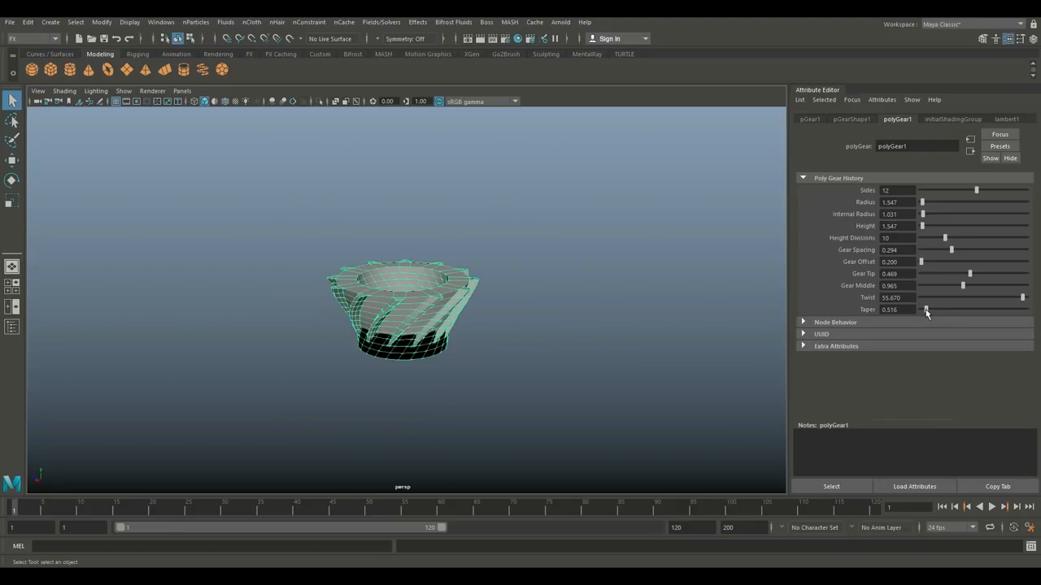
drag(925, 309, 934, 309)
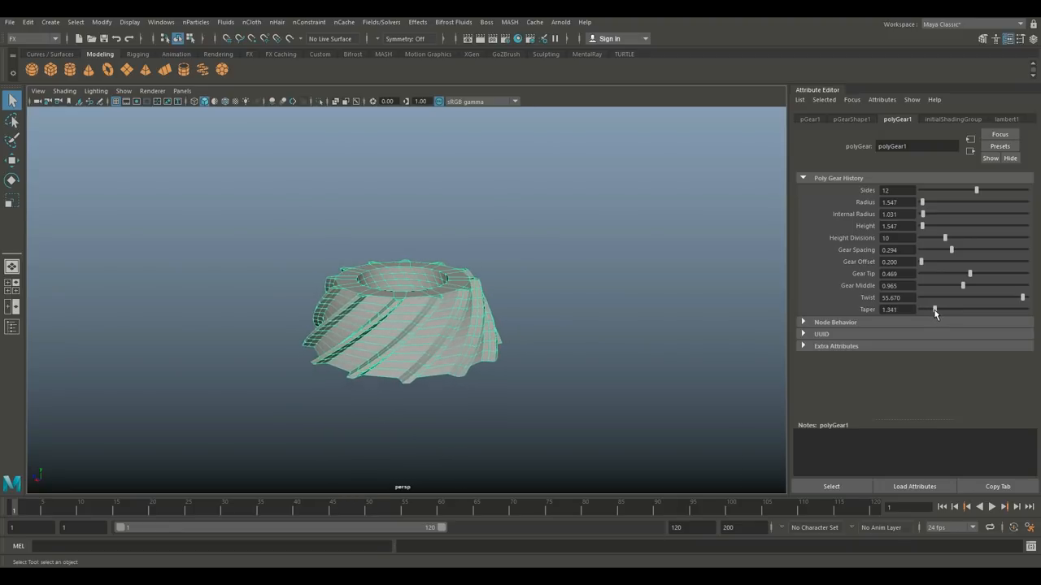